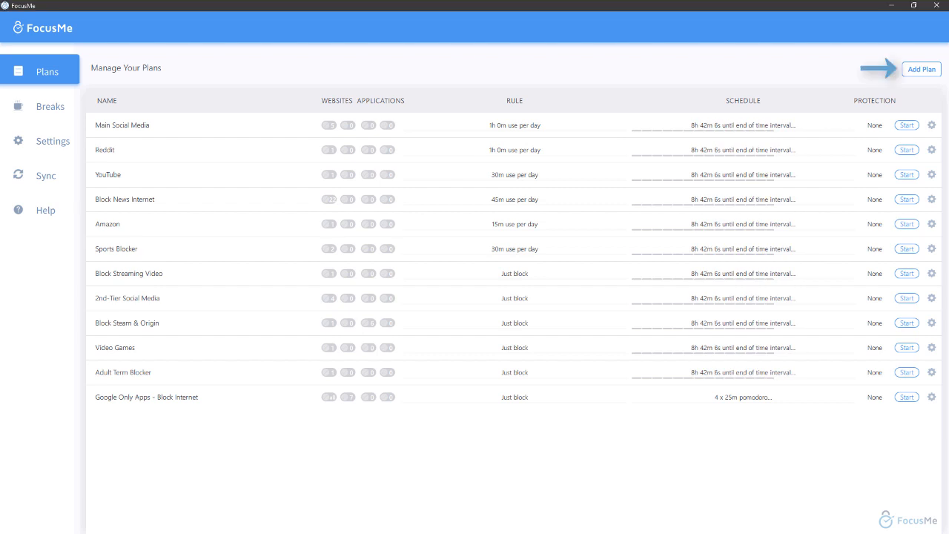
- Create a new plan named 'Game Blocking' and advance past the plan details step
left_click(922, 69)
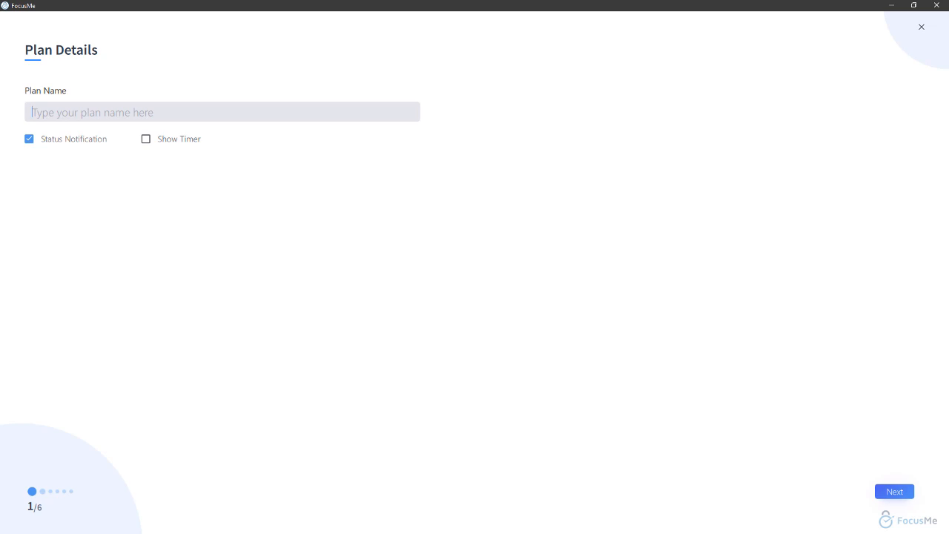
type("G")
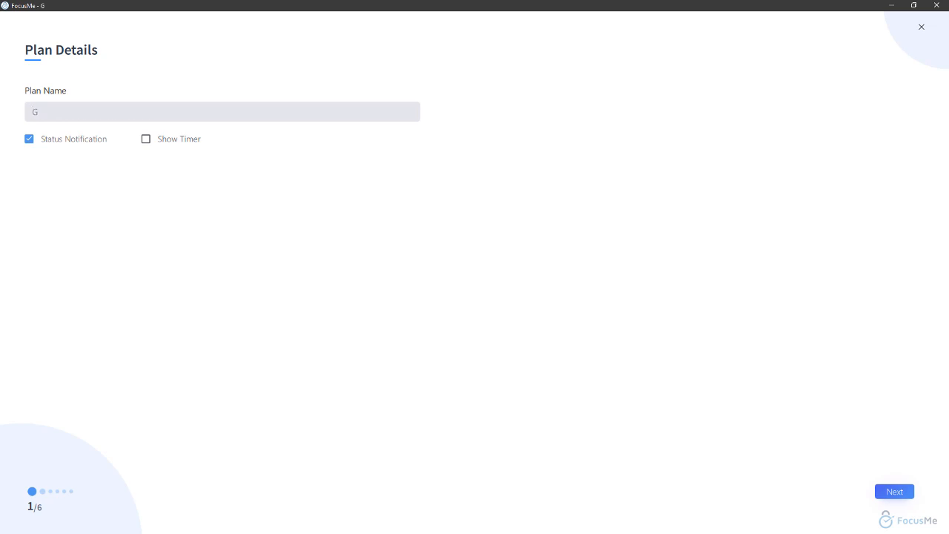
type("ame Bio")
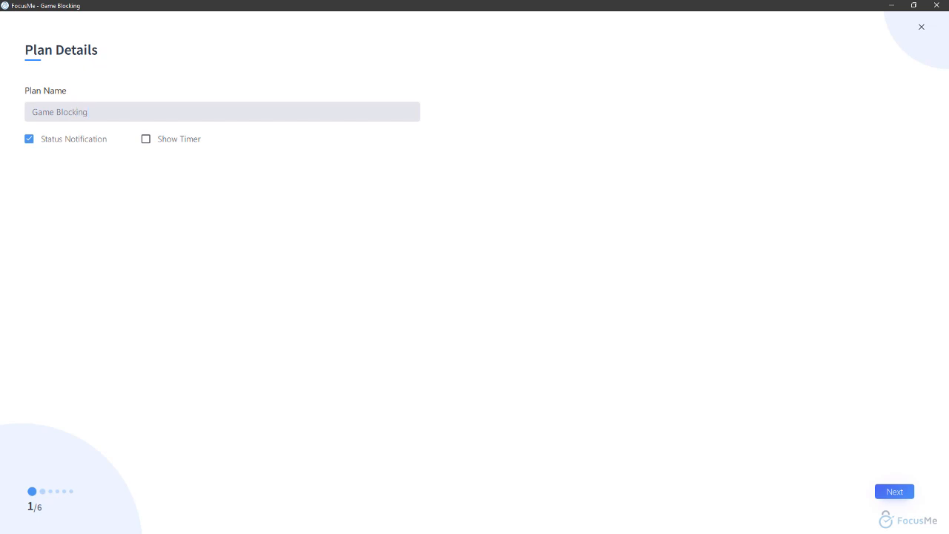
left_click(894, 492)
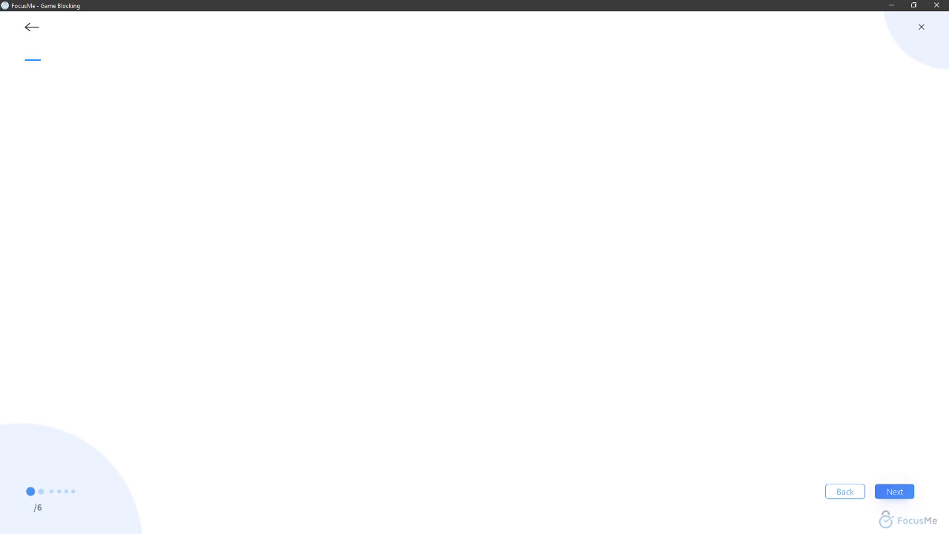
- On the Websites step, add a custom site entry with its type set to Title
left_click(894, 491)
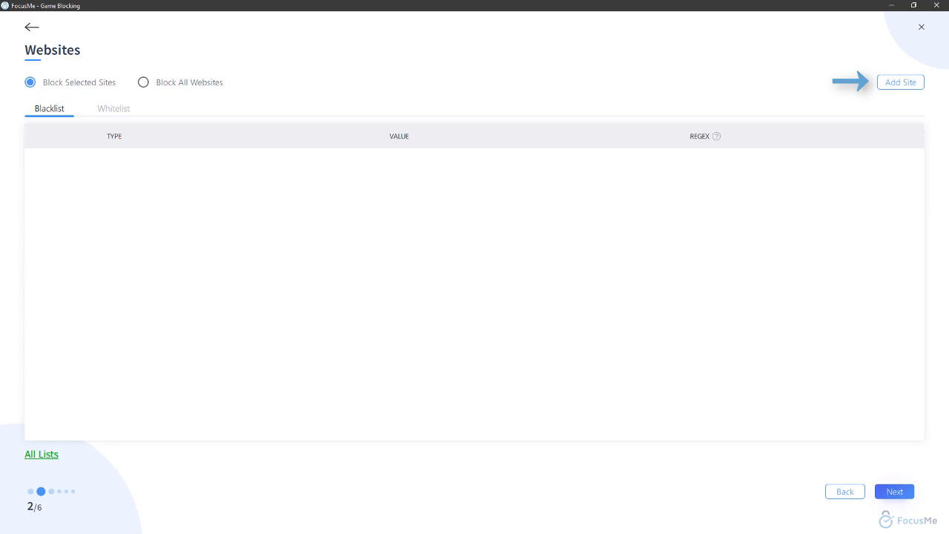
left_click(900, 81)
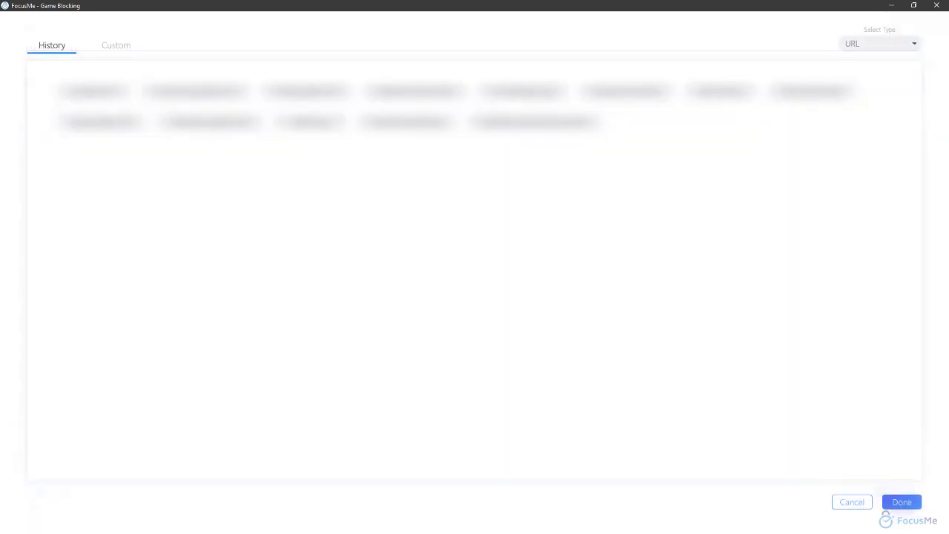
left_click(116, 45)
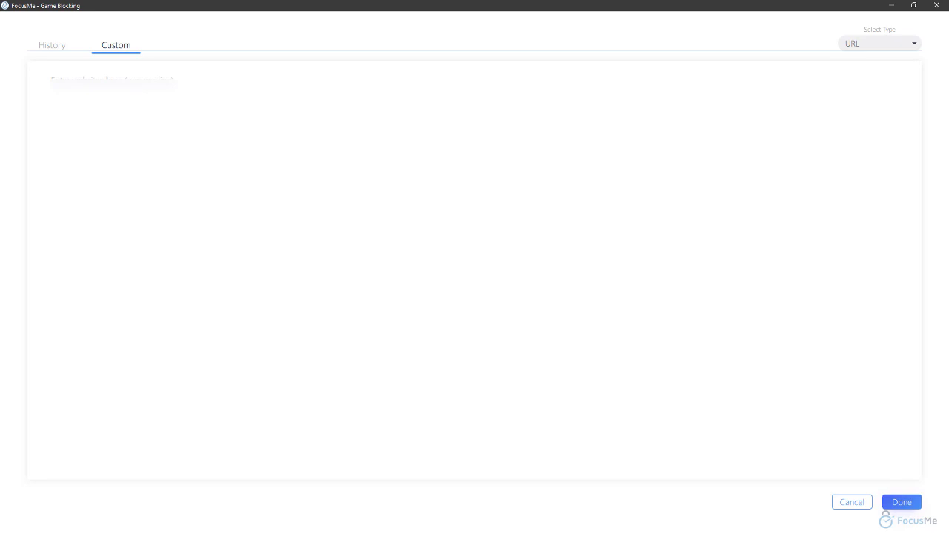
left_click(878, 43)
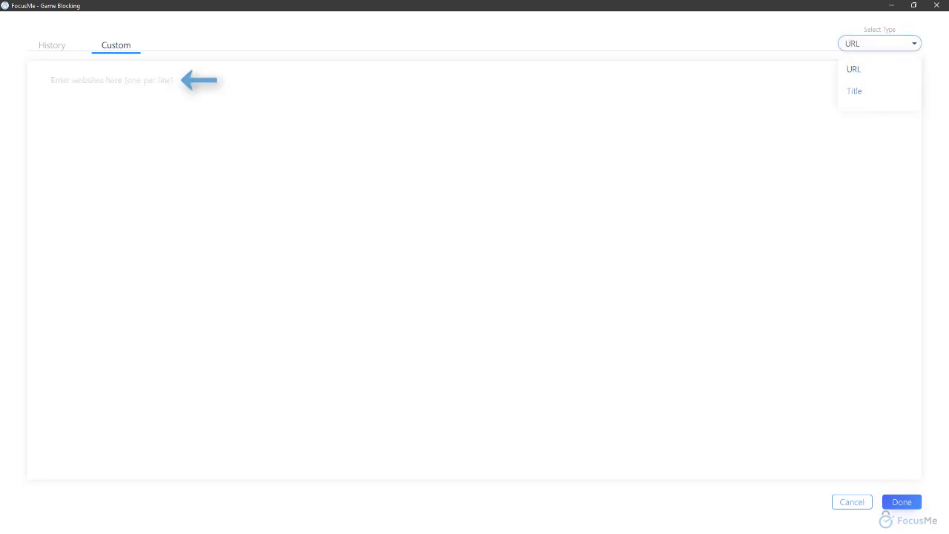
left_click(854, 91)
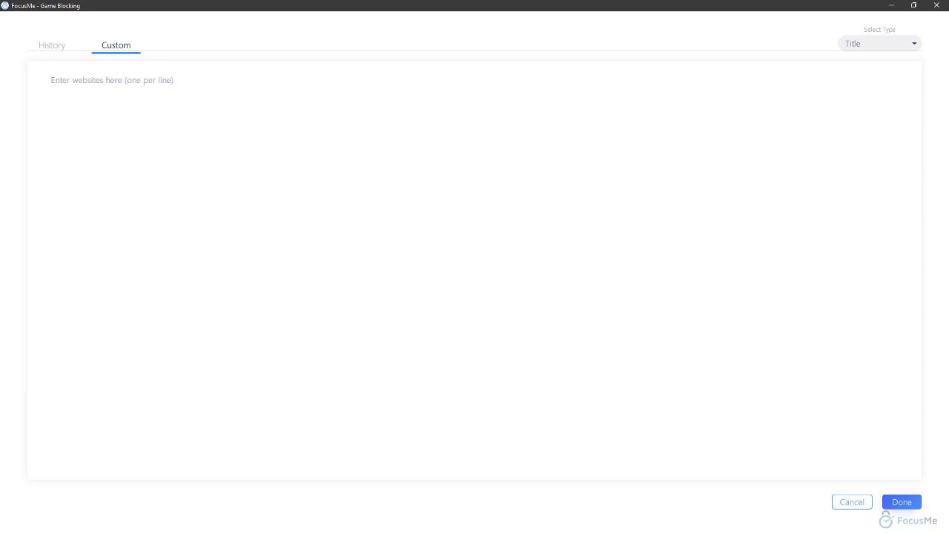
- Enter the title pattern (?i)\b(video game|gaming|steam|origin)\b in the custom entry box
type("(")
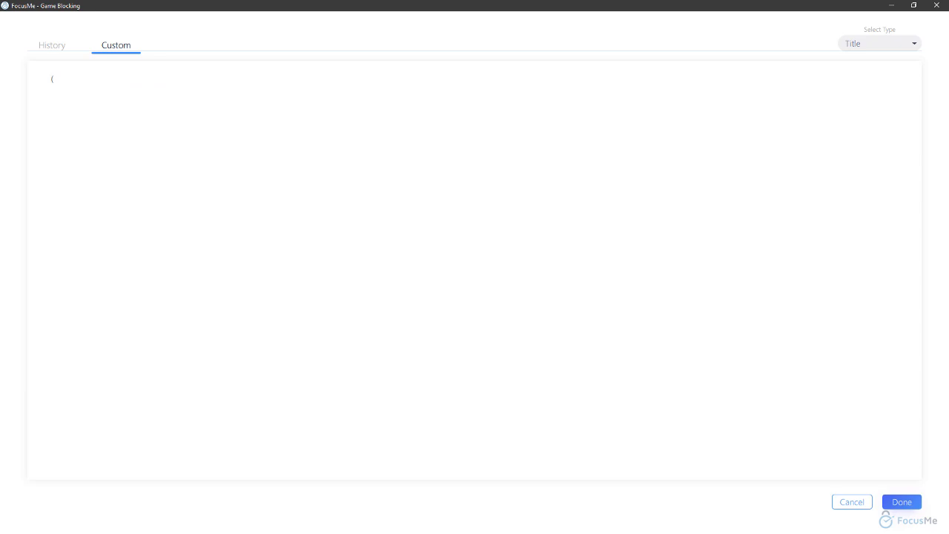
type("(?i)\\b(video game|gaming|steam|origin)\\b")
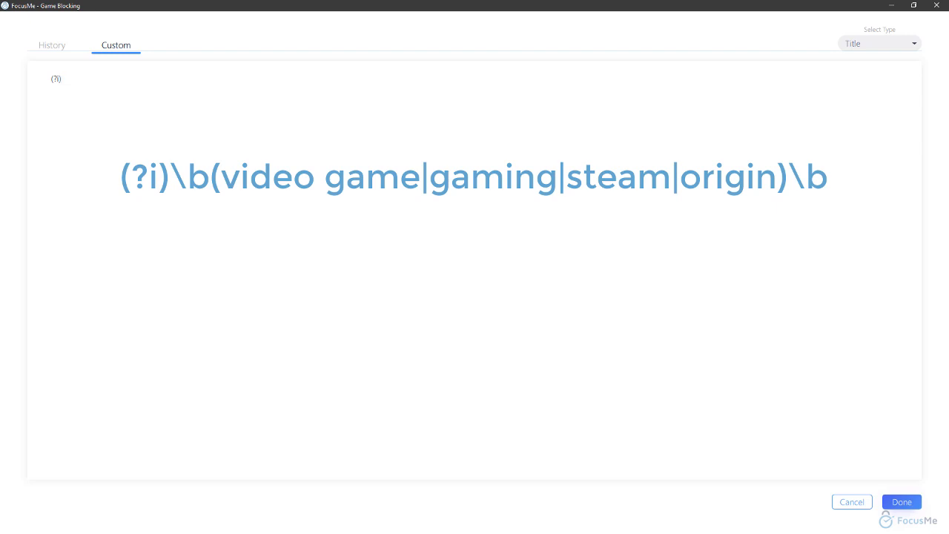
type("\\")
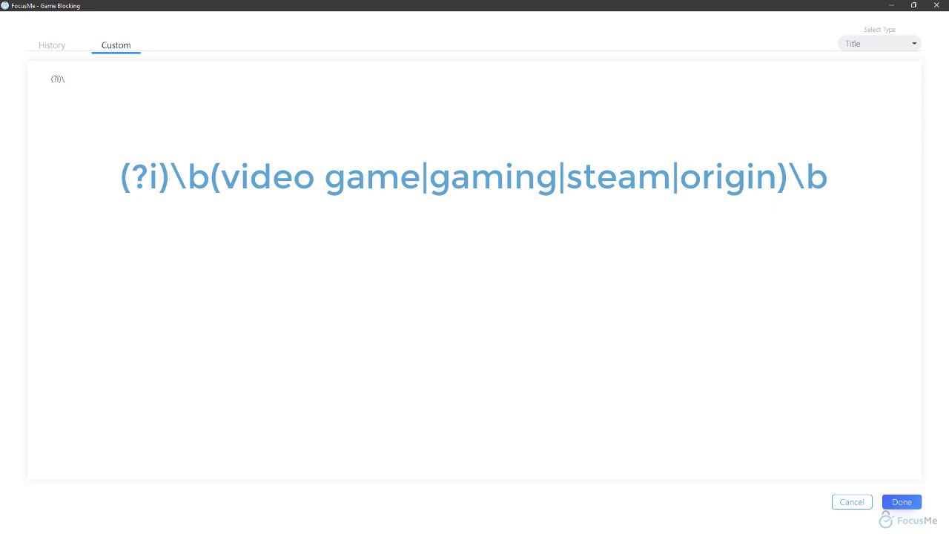
type("b")
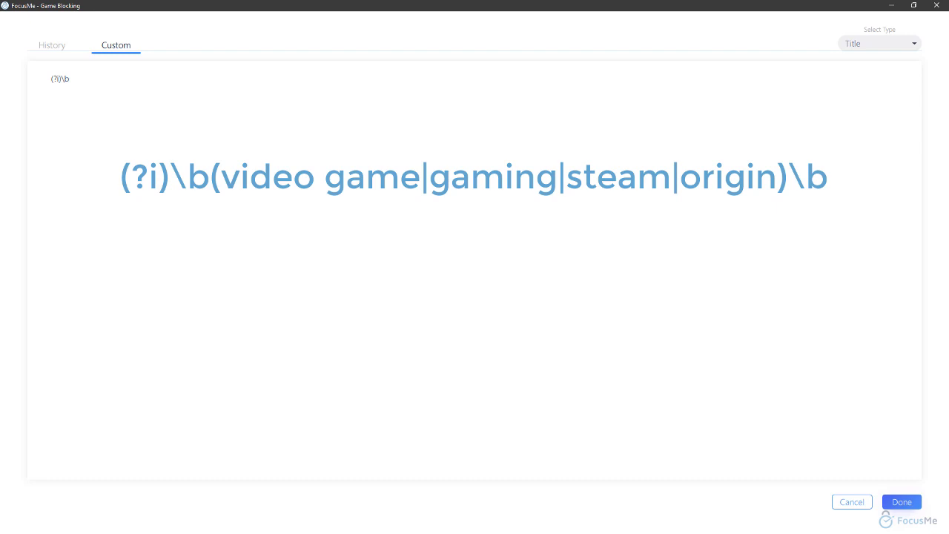
type("(")
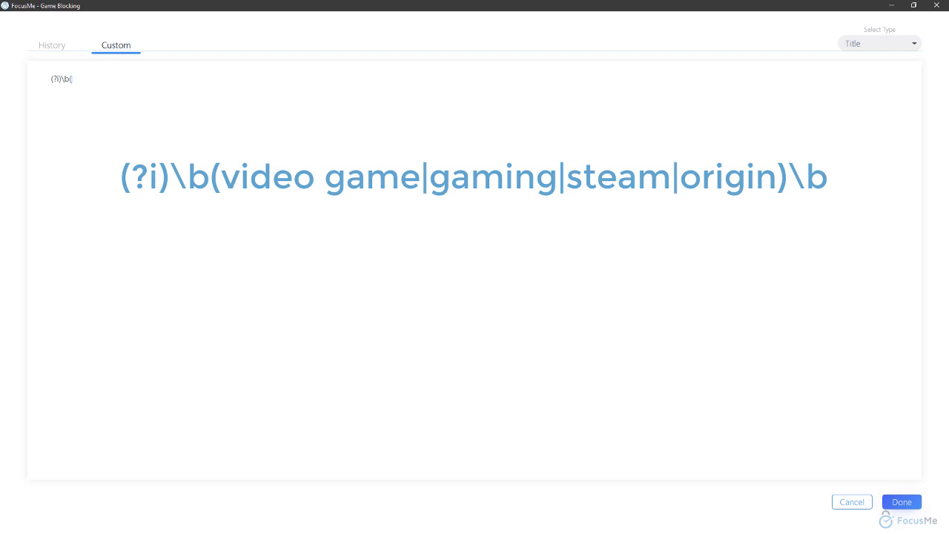
type("vide")
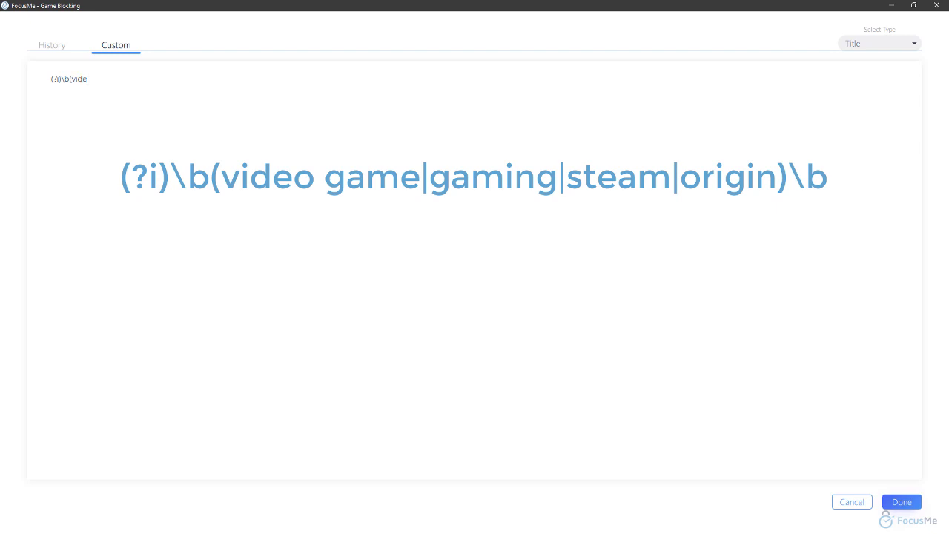
type("o game|")
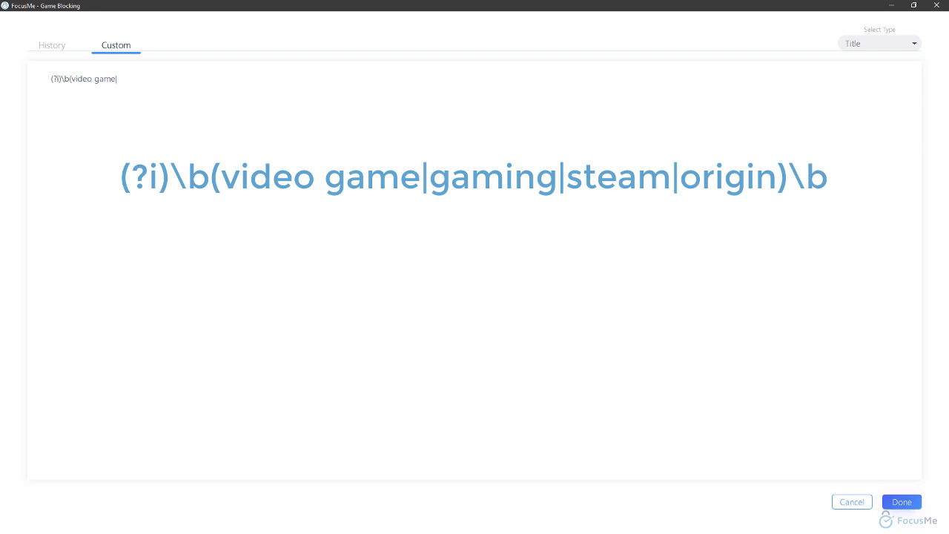
type("gaming")
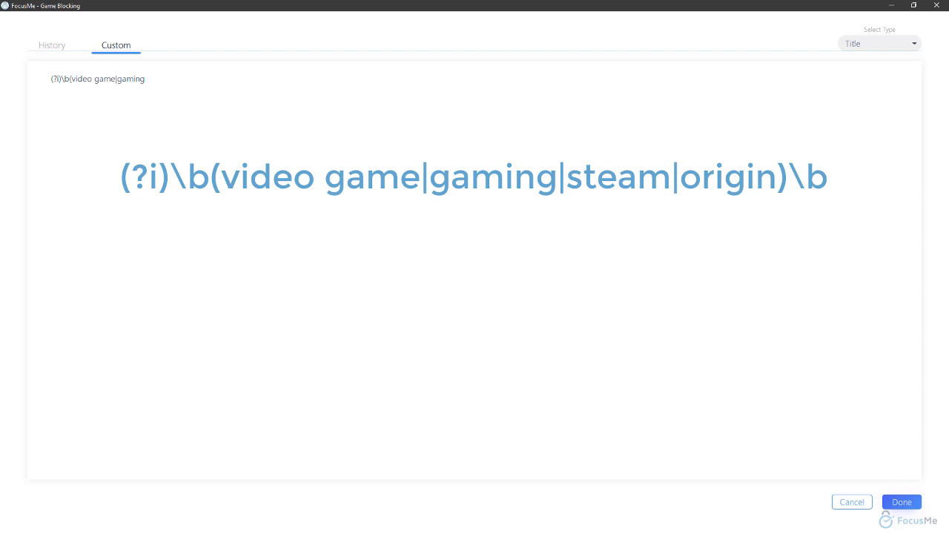
type("|steam|origin")
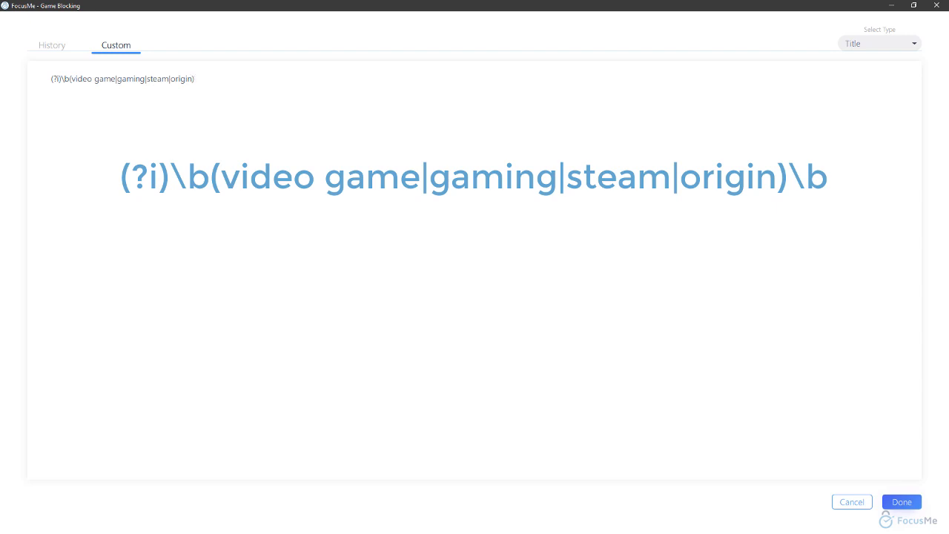
type("\\b")
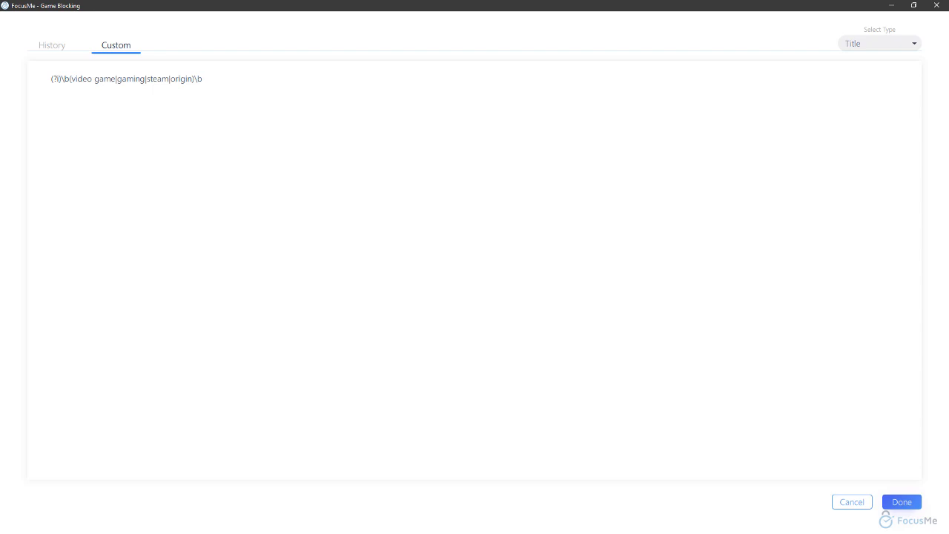
- Save the title rule to the website blacklist with REGEX enabled, then advance to applications
left_click(902, 501)
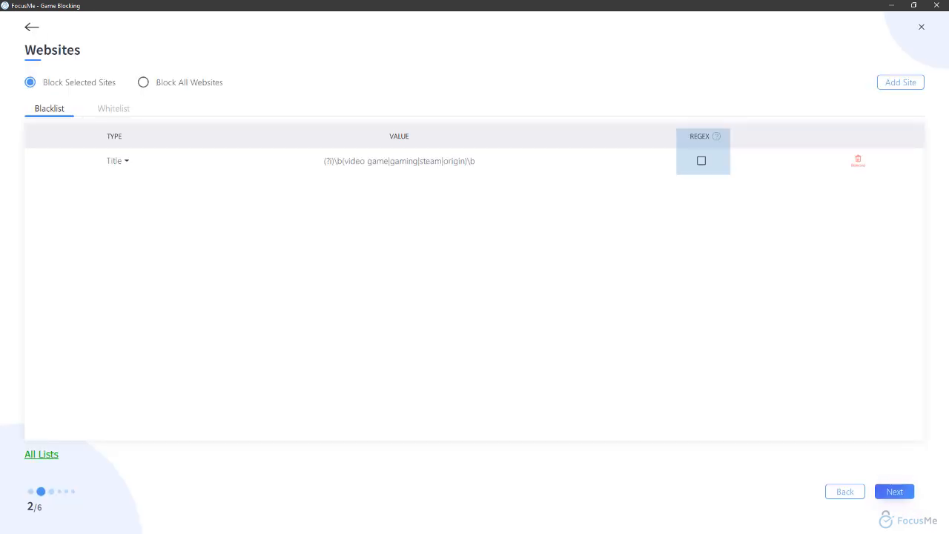
left_click(700, 160)
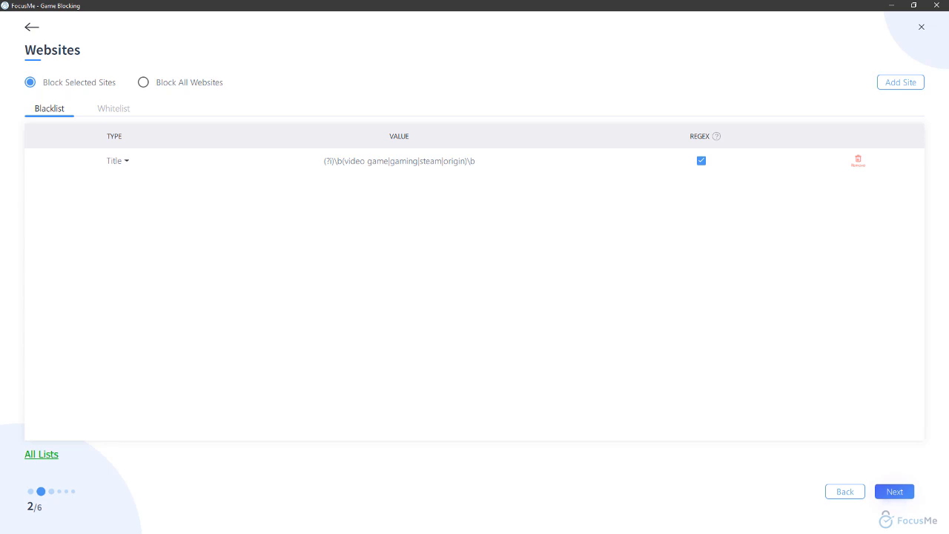
left_click(894, 491)
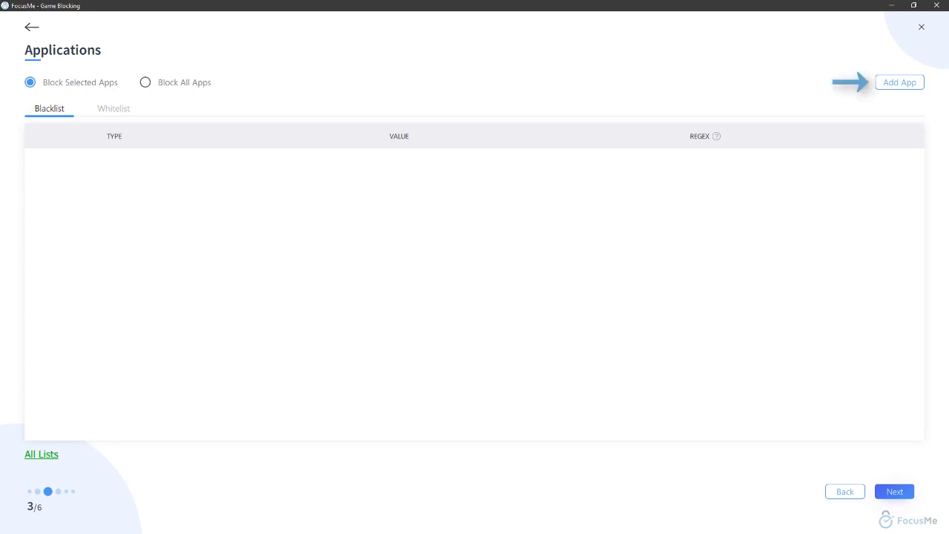
- Add a custom application entry with its match type set to Window Title
left_click(899, 82)
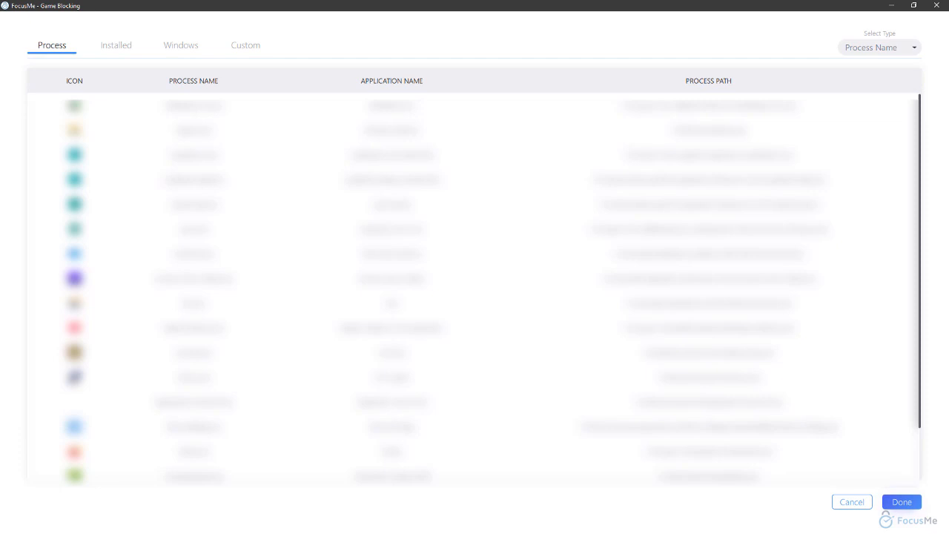
left_click(245, 46)
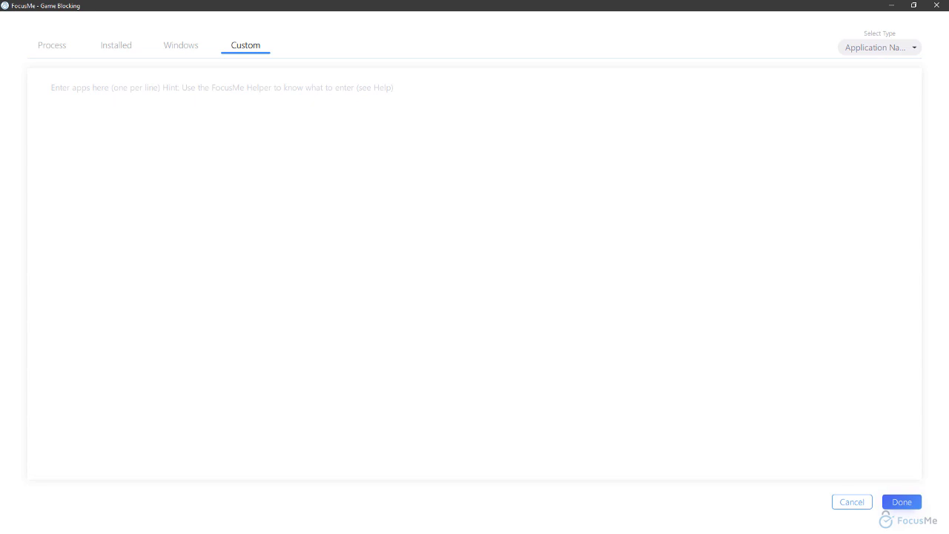
left_click(879, 48)
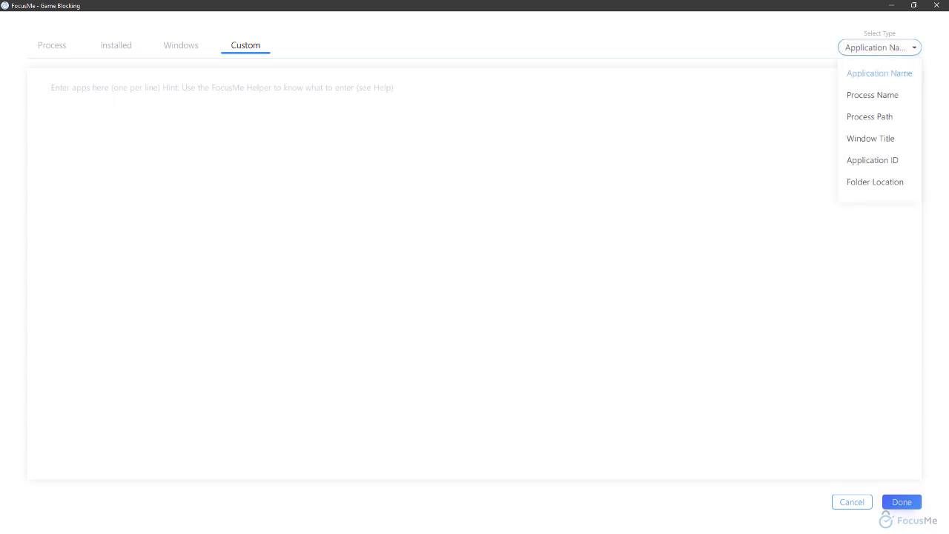
mouse_move(871, 138)
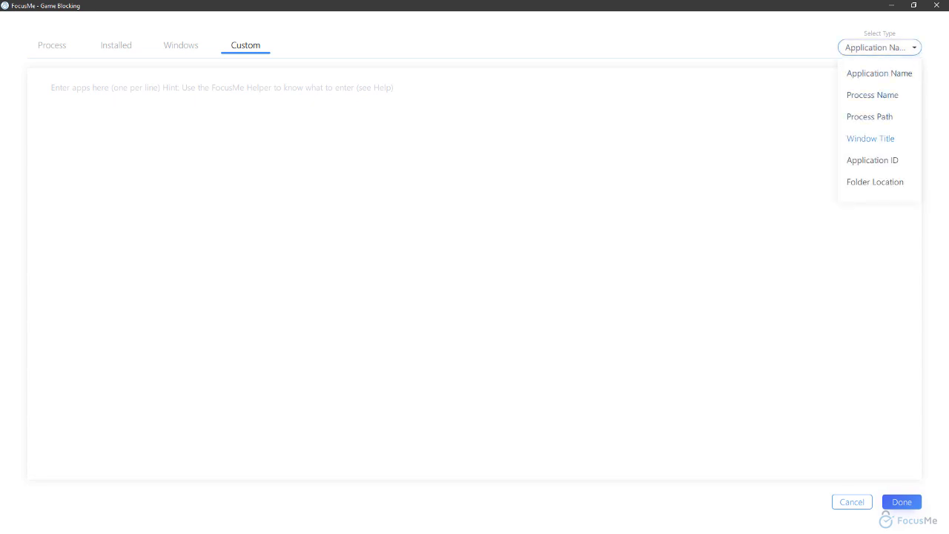
left_click(871, 139)
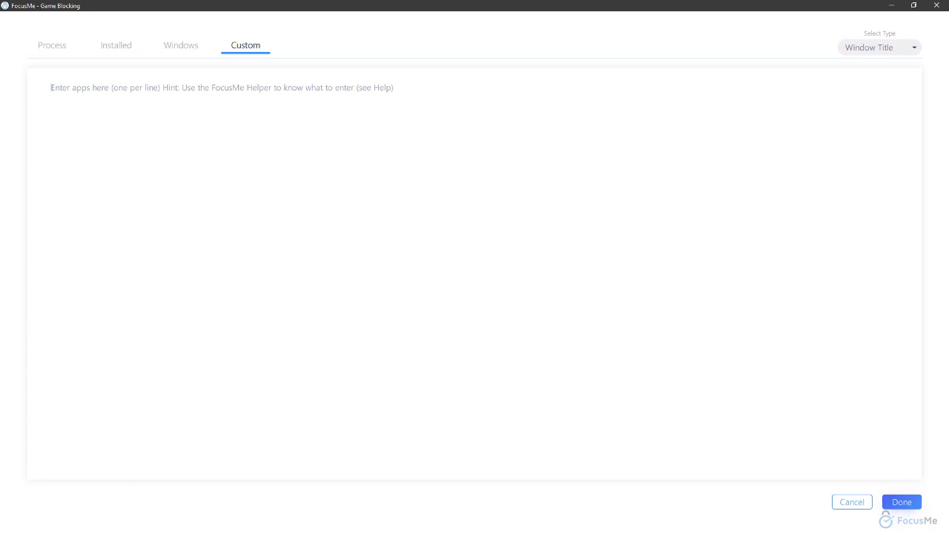
- Enter (?i)\b(steam|origin)\b as the window-title rule and save it to the blacklist
type("(?i)\\b(steam|origin)\\b")
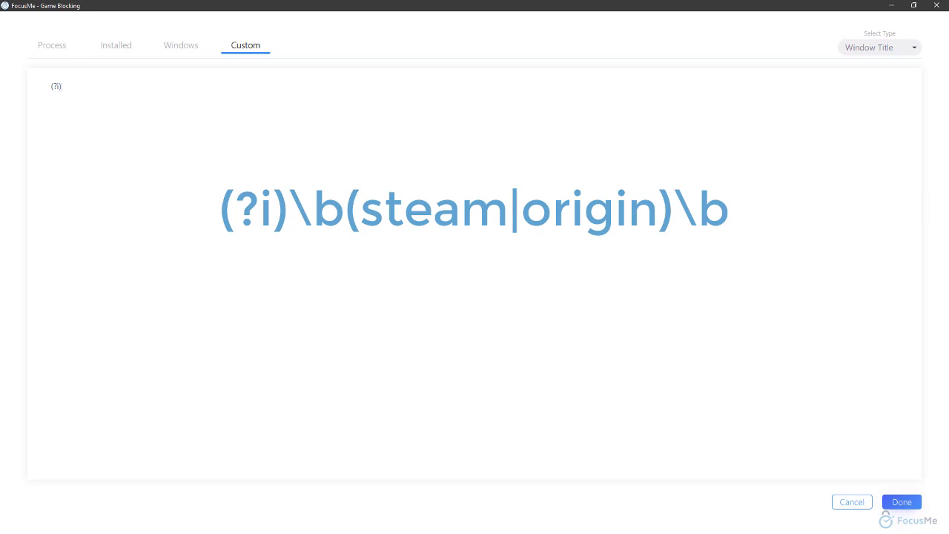
type("\\b")
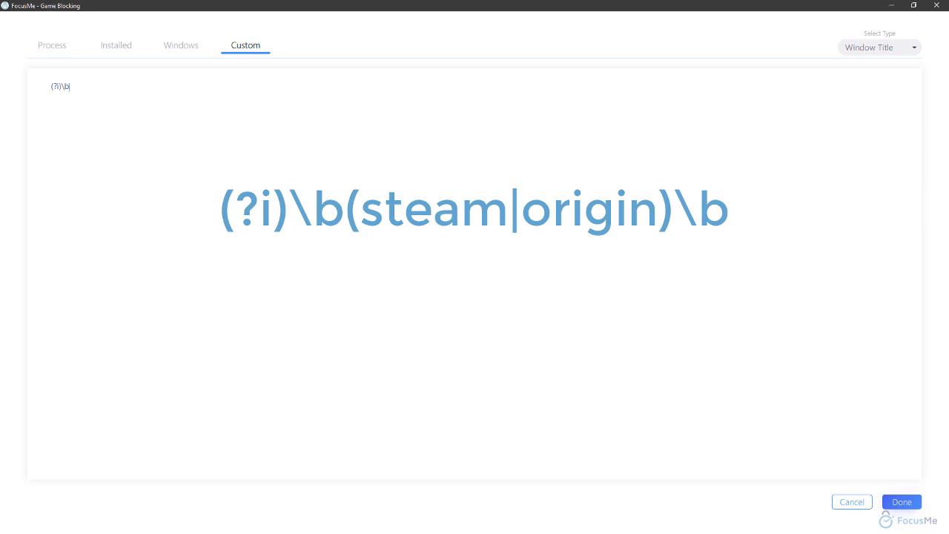
type("(")
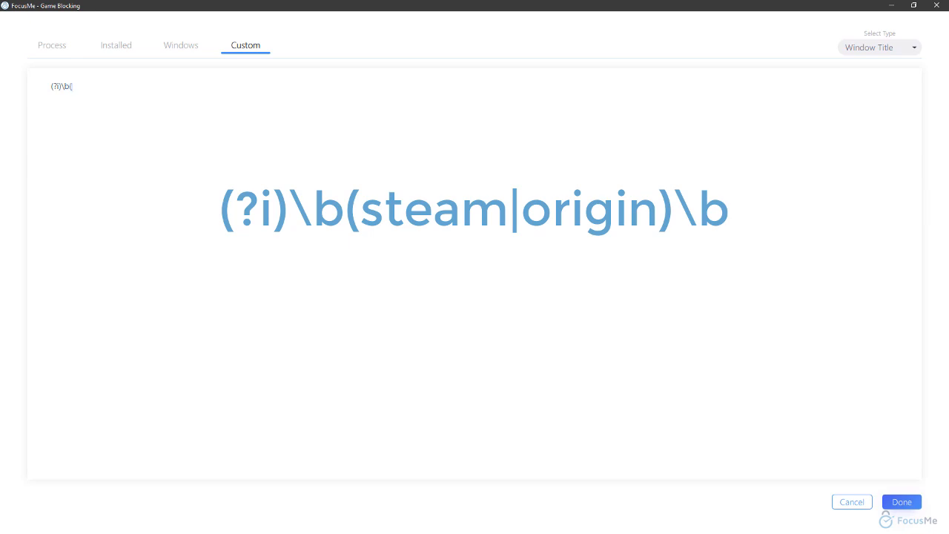
type("st")
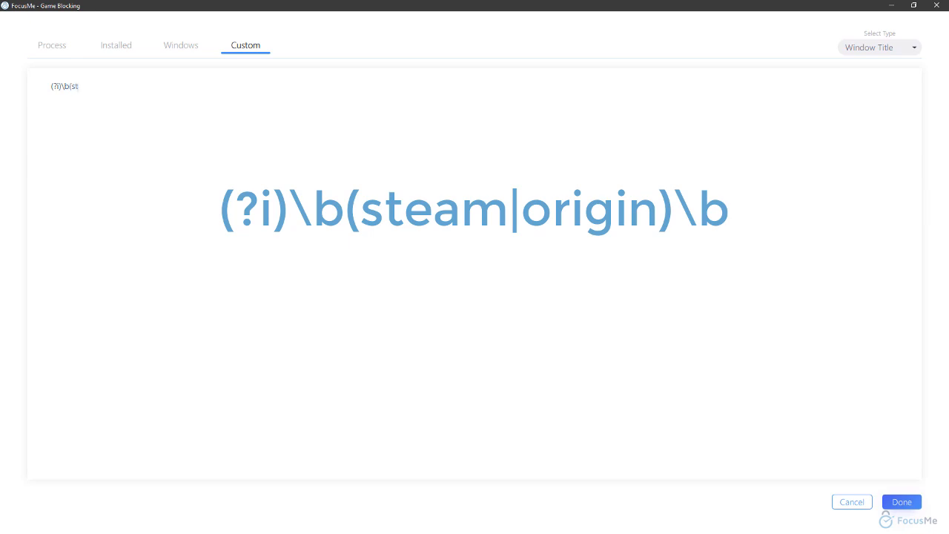
type("eam|origi")
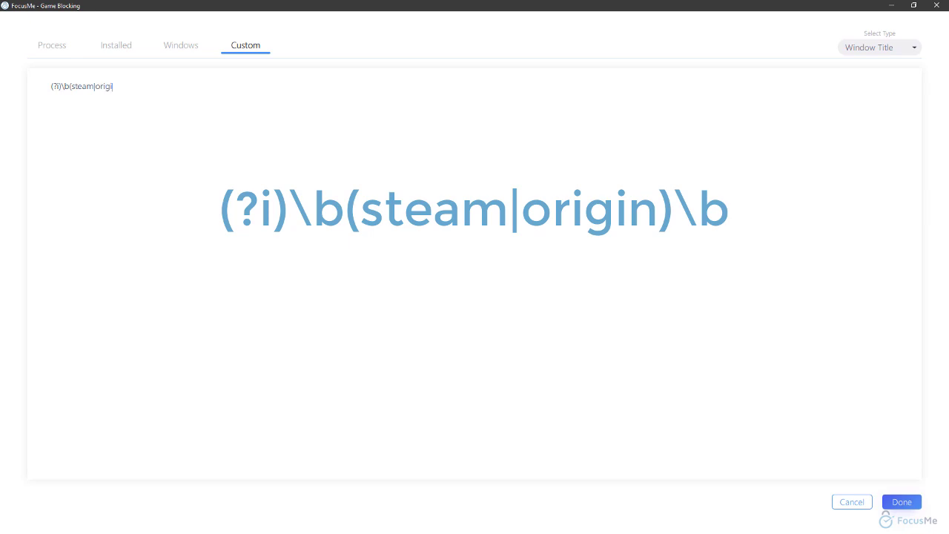
type("n")
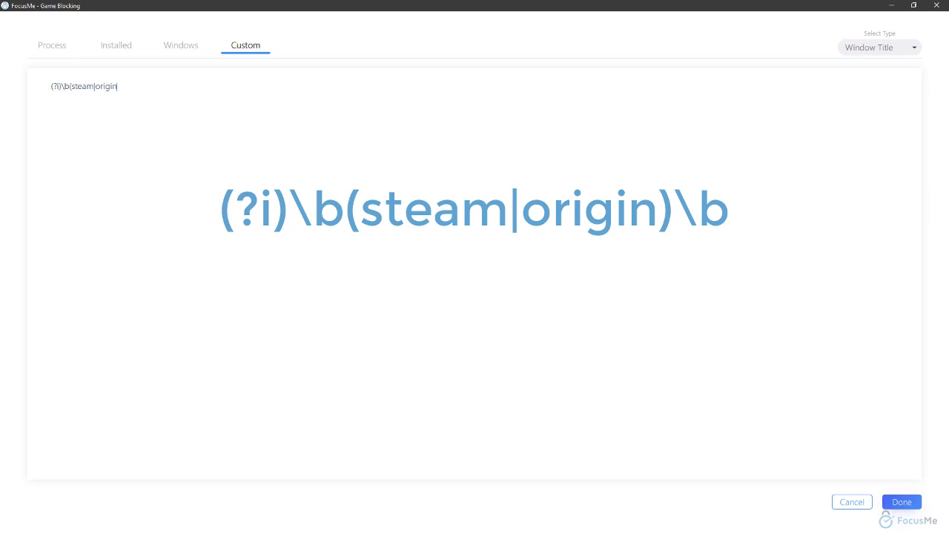
type(")\\")
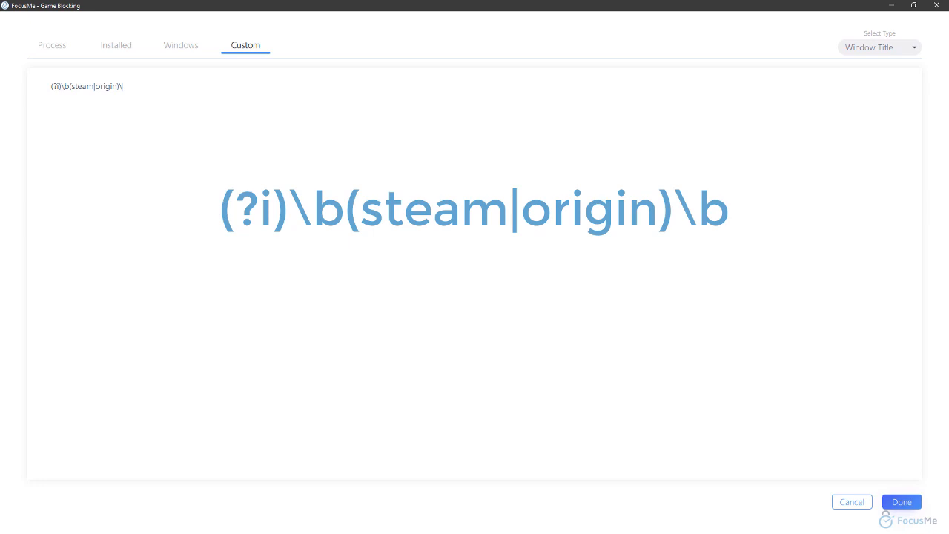
type("b")
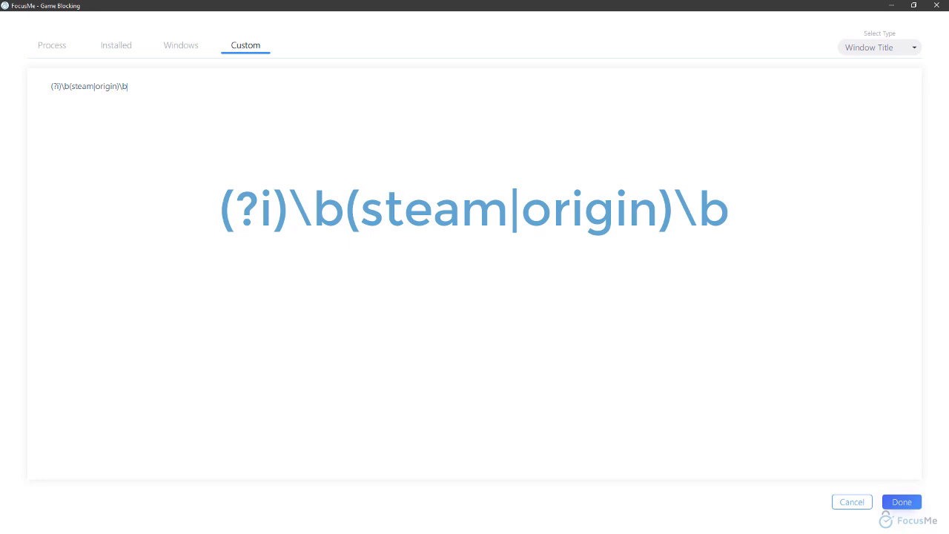
left_click(902, 502)
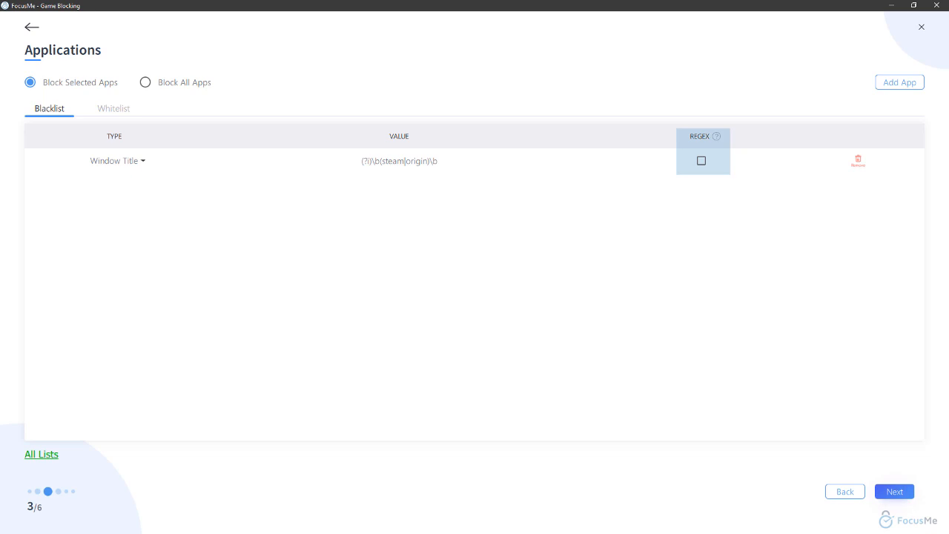
- Enable REGEX on the steam/origin window-title rule and advance to the rule type step
left_click(700, 160)
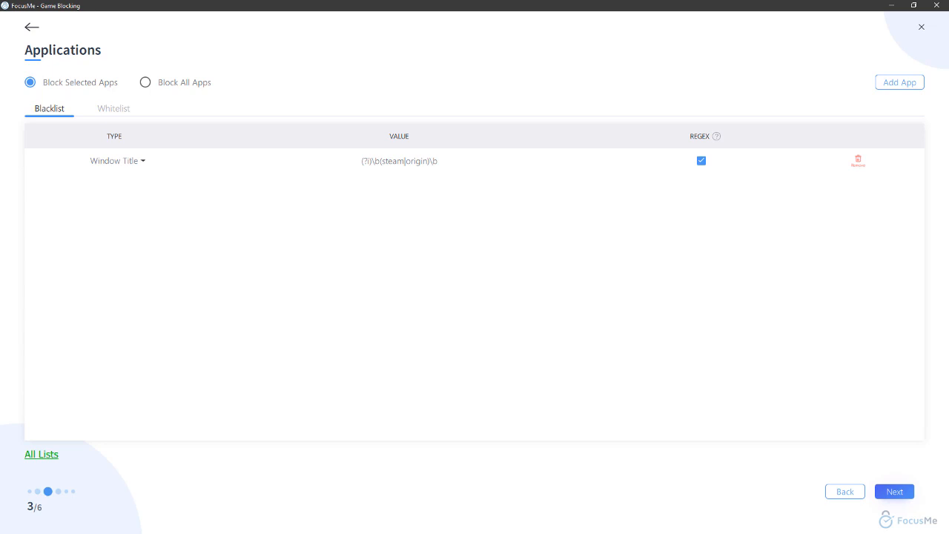
left_click(894, 491)
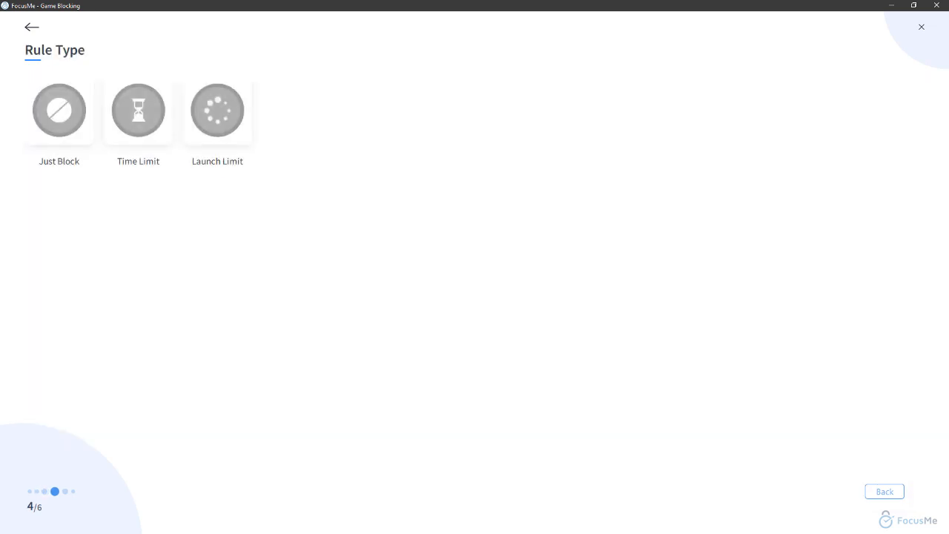
- Set the plan to Just Block with a Quick schedule, reaching the protection step
left_click(58, 109)
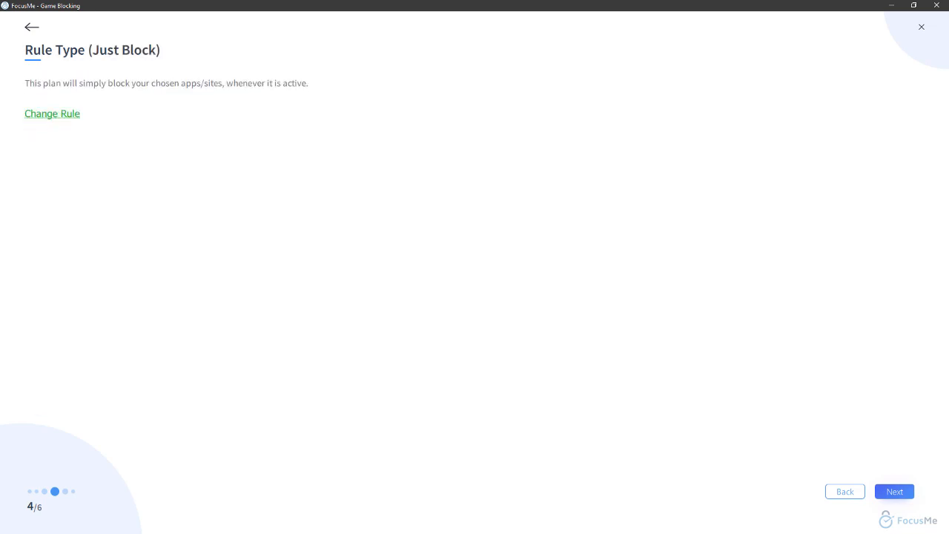
left_click(894, 491)
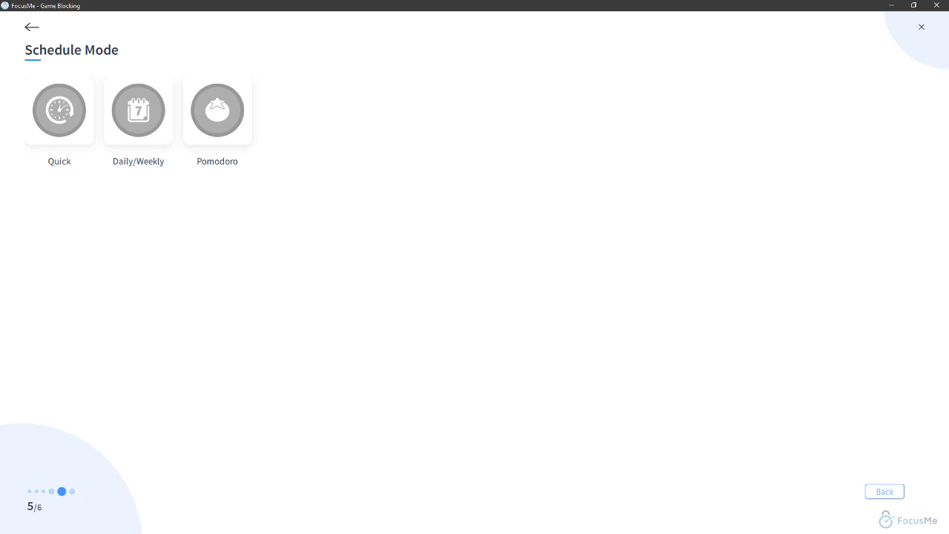
left_click(58, 110)
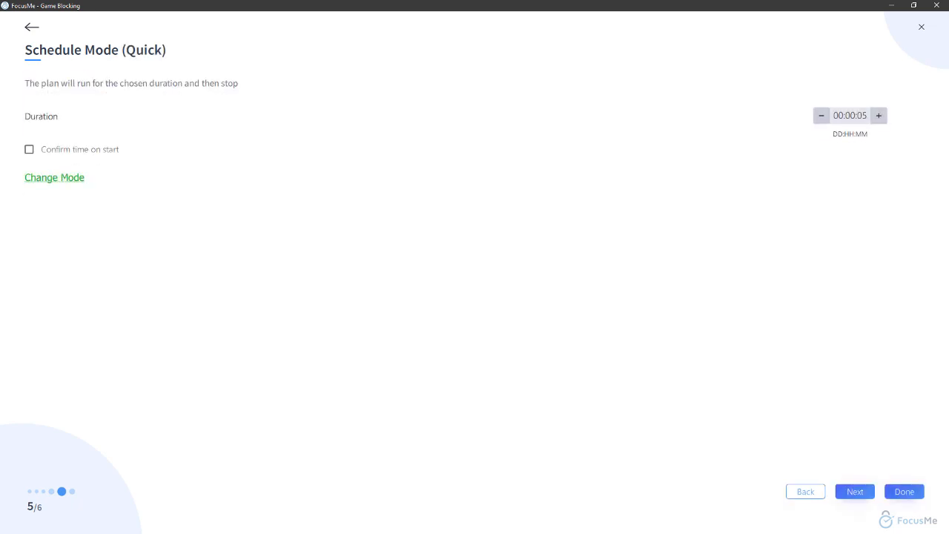
left_click(854, 491)
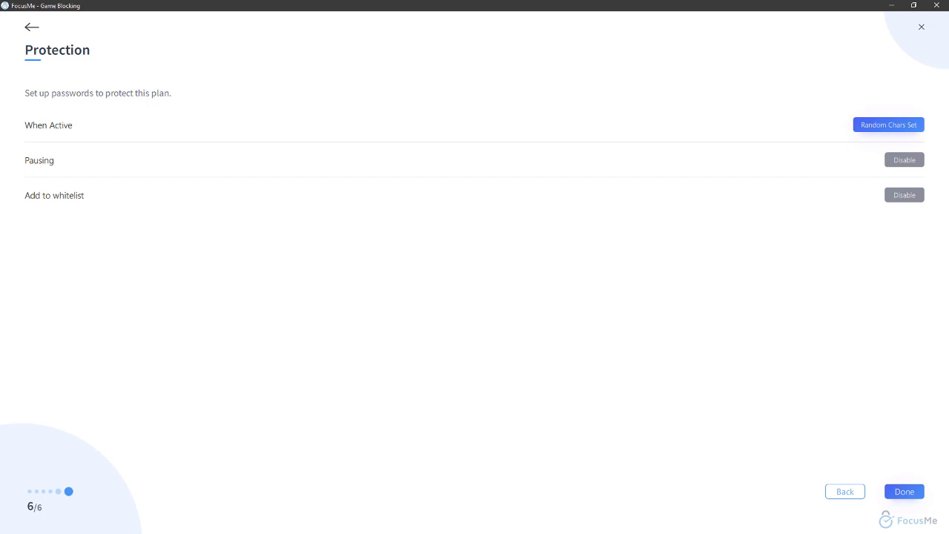
left_click(887, 125)
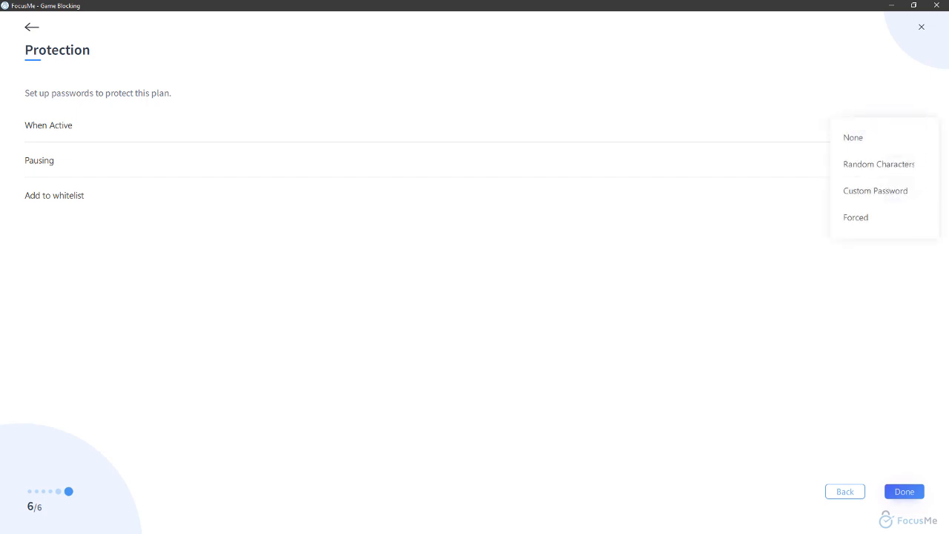
left_click(878, 163)
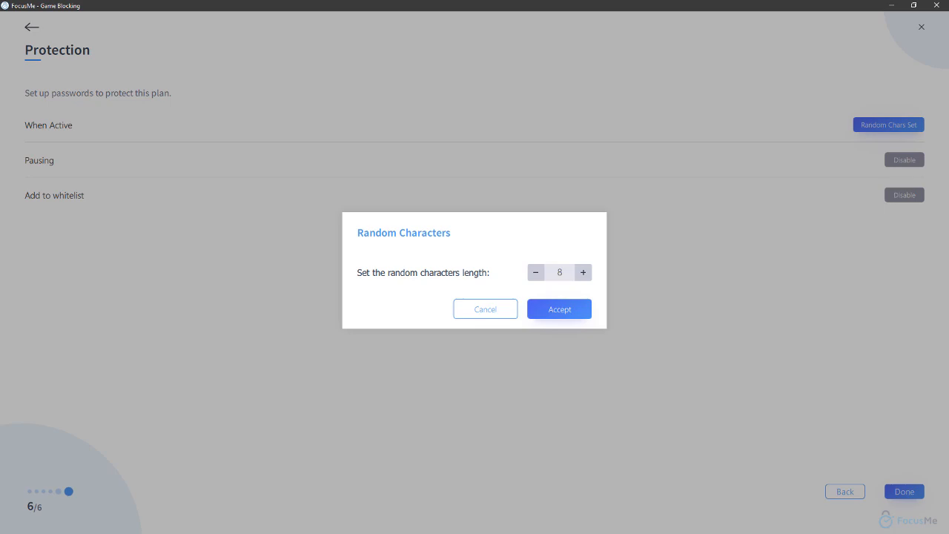
left_click(558, 309)
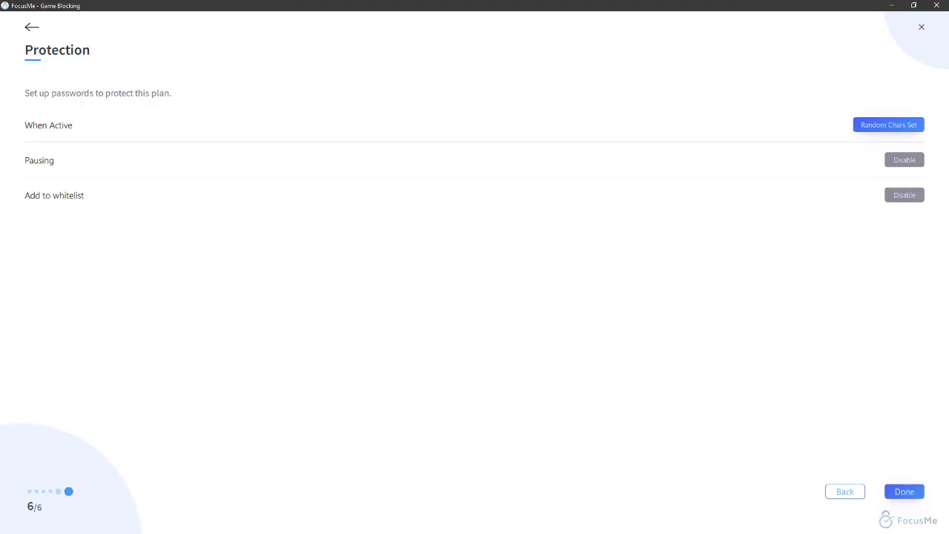